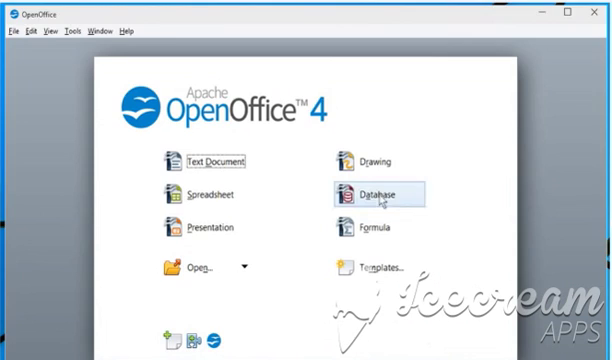
Open My Database.odb and show its Forms list.
{"action": "left_click", "coordinate": [379, 195]}
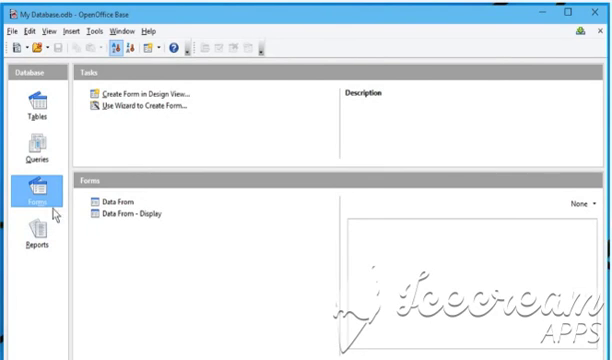
Right-click the 'Data From - Display' form to edit it and reach its Sort settings.
{"action": "right_click", "coordinate": [145, 215]}
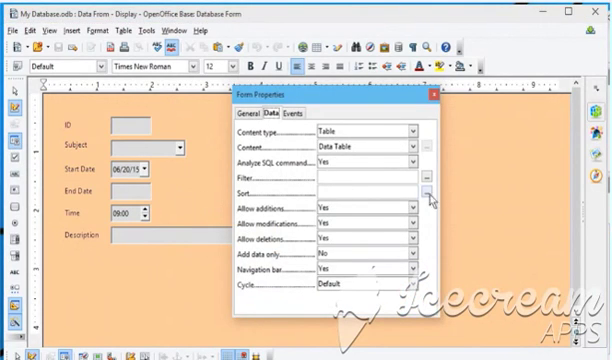
{"action": "mouse_move", "coordinate": [425, 201]}
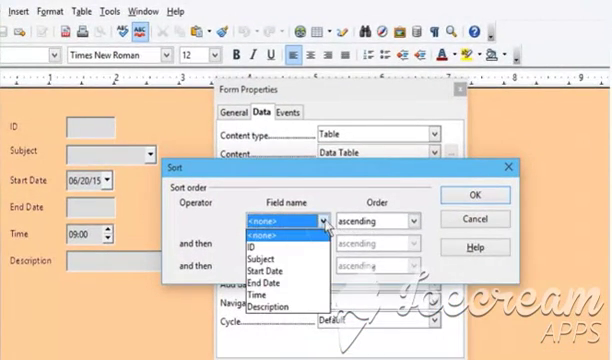
Sort by ID descending, then Start Date and Time ascending, and confirm.
{"action": "left_click", "coordinate": [407, 220]}
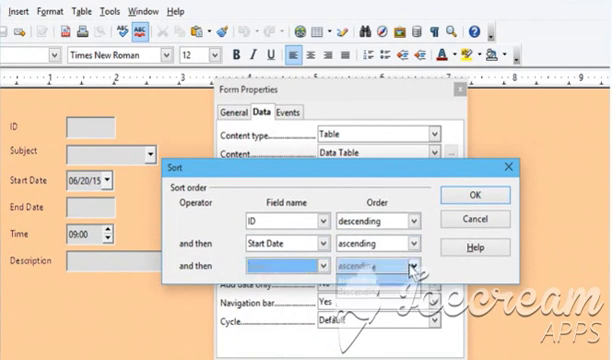
{"action": "left_click", "coordinate": [305, 268]}
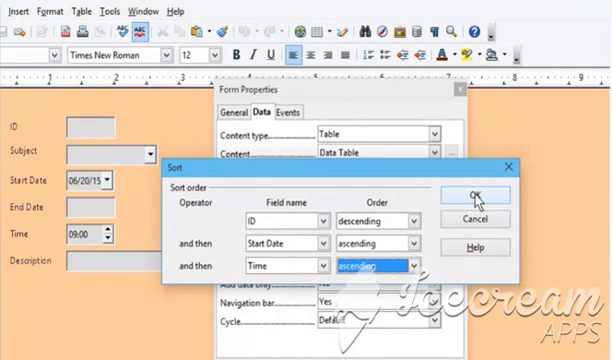
{"action": "left_click", "coordinate": [462, 194]}
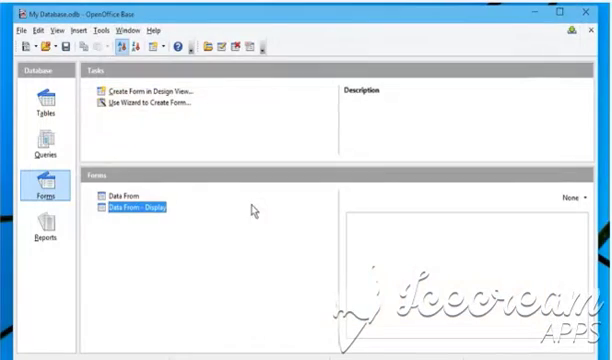
{"action": "mouse_move", "coordinate": [68, 54]}
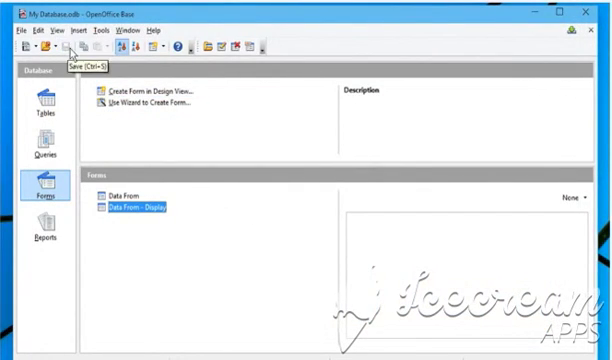
{"action": "mouse_move", "coordinate": [233, 189]}
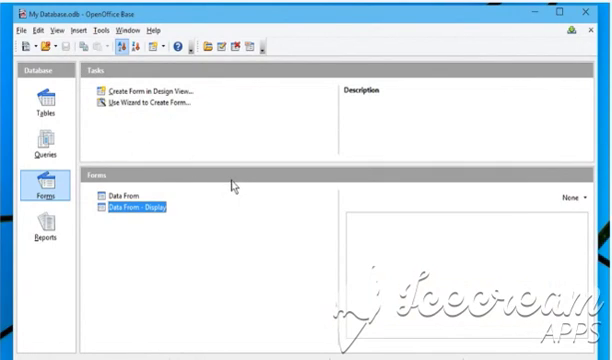